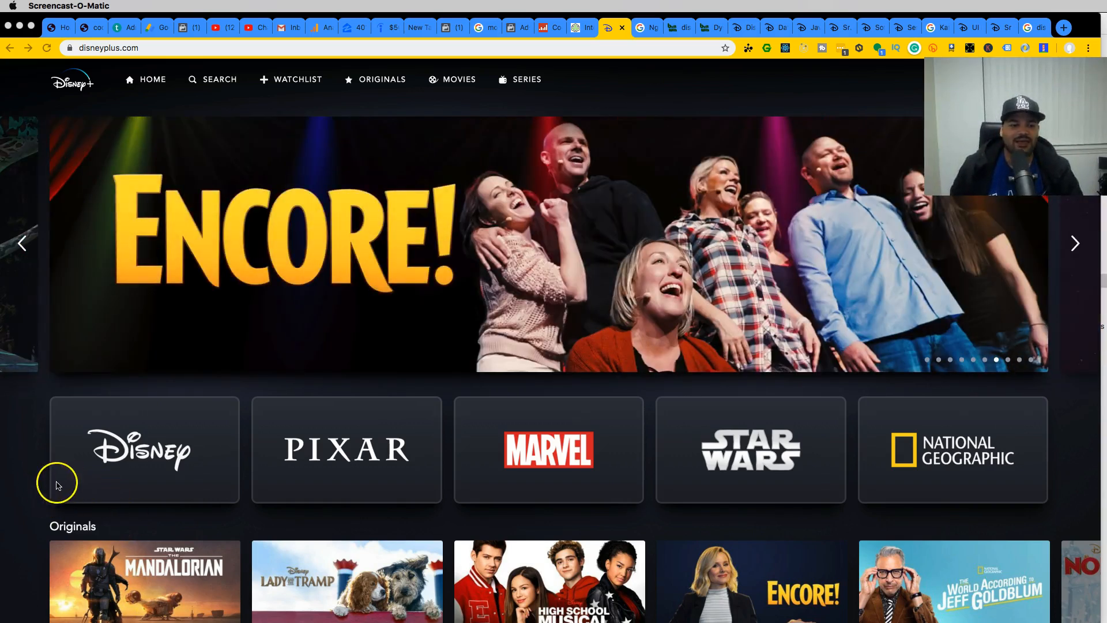
mouse_move(31, 464)
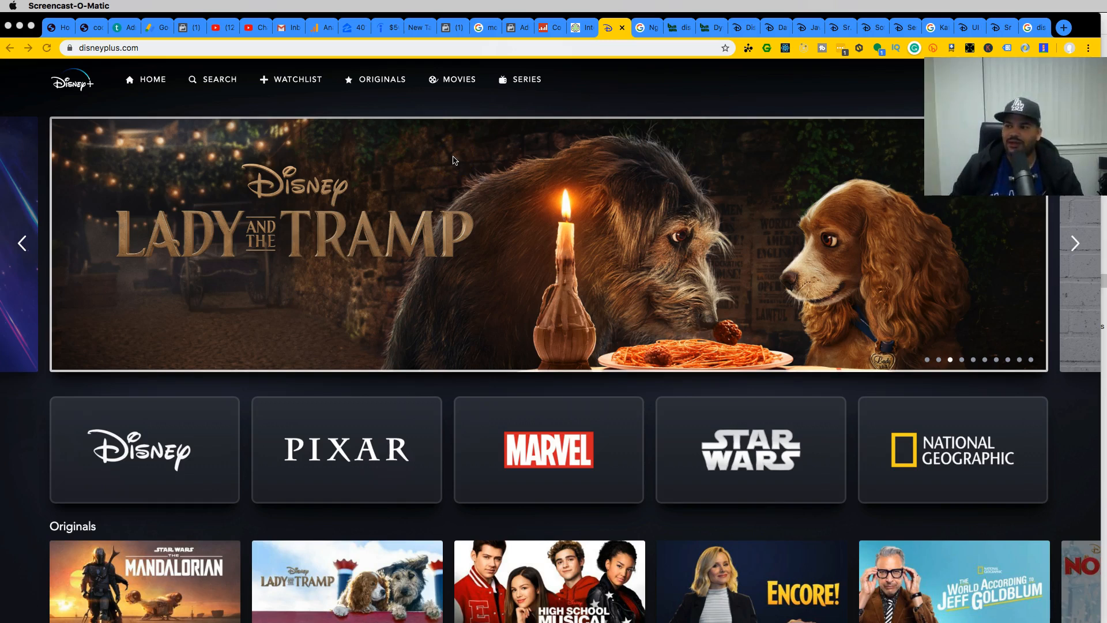
mouse_move(459, 157)
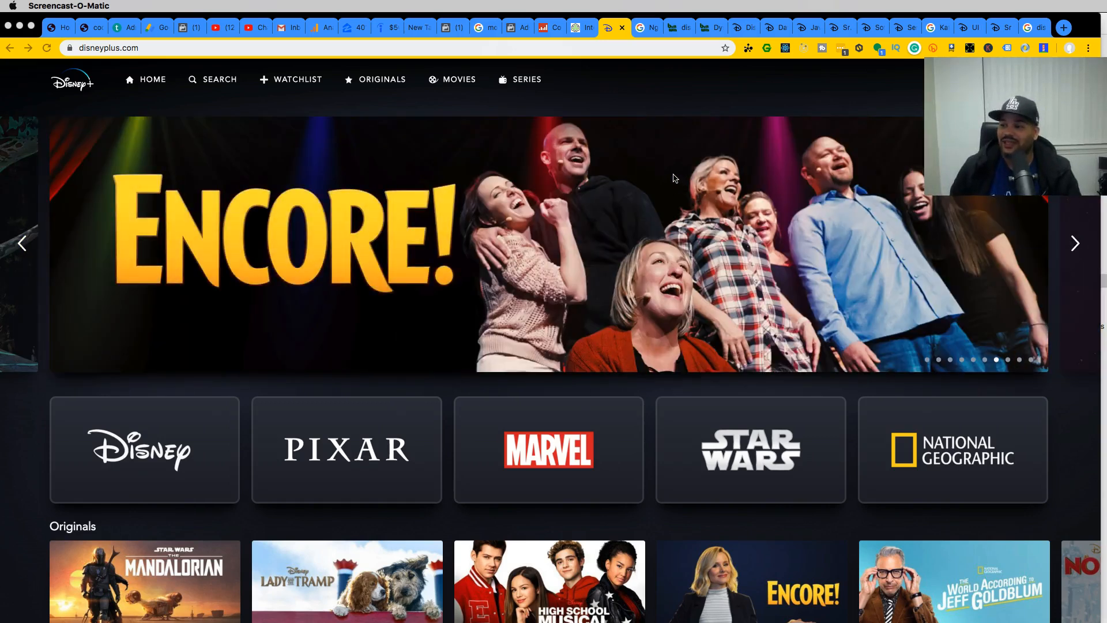
- Reveal Wappalyzer's detected stack for Disney+: React, Nginx, Lodash and New Relic
scroll(down, 3)
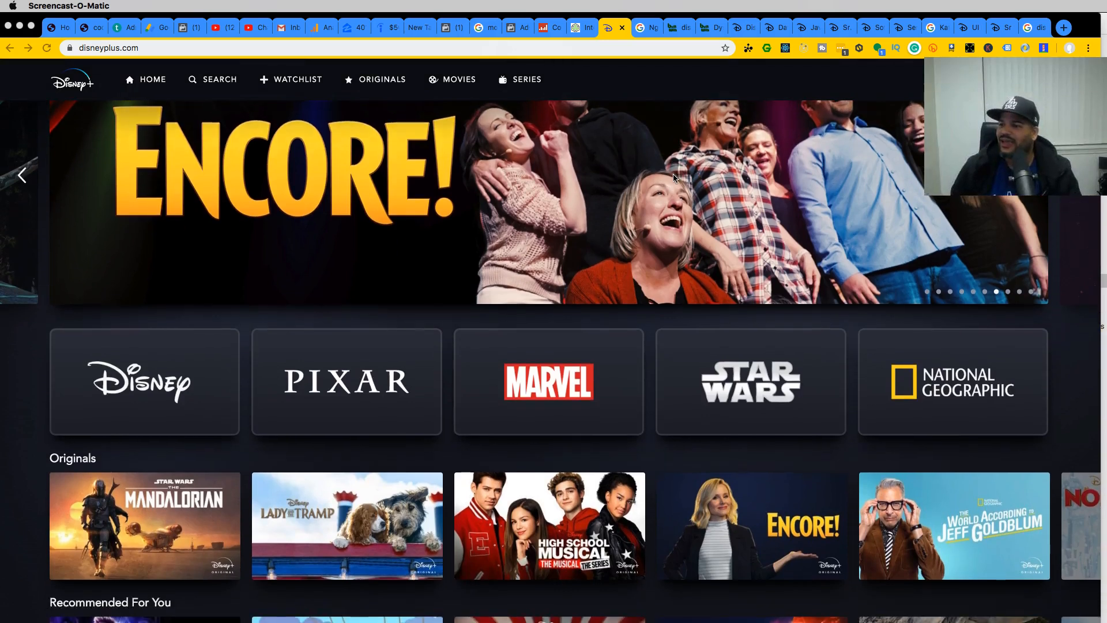
scroll(down, 3)
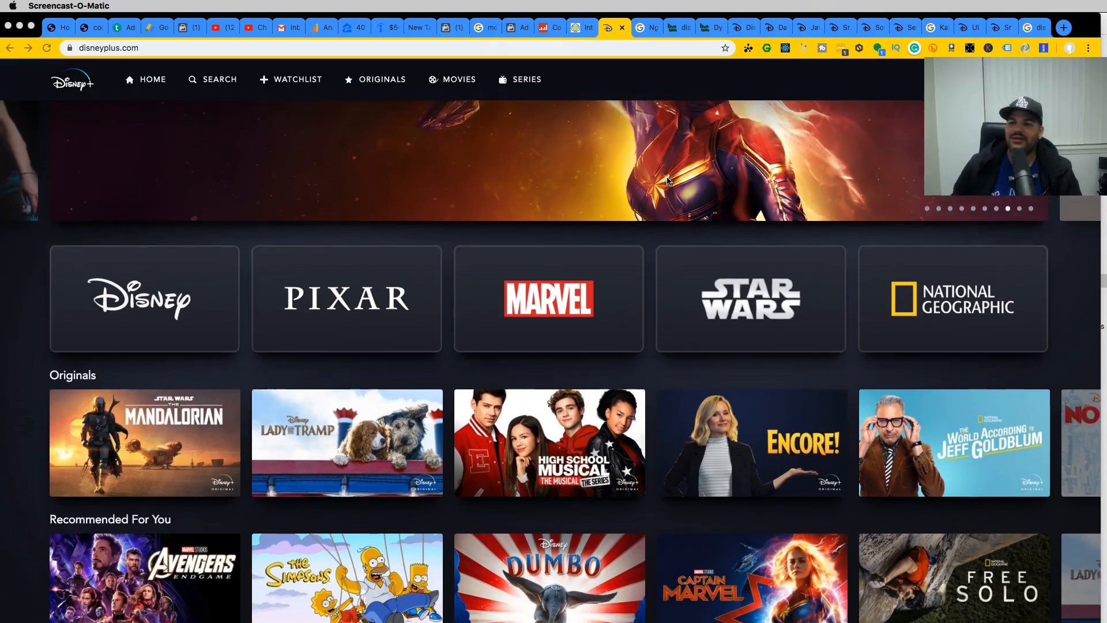
click(767, 48)
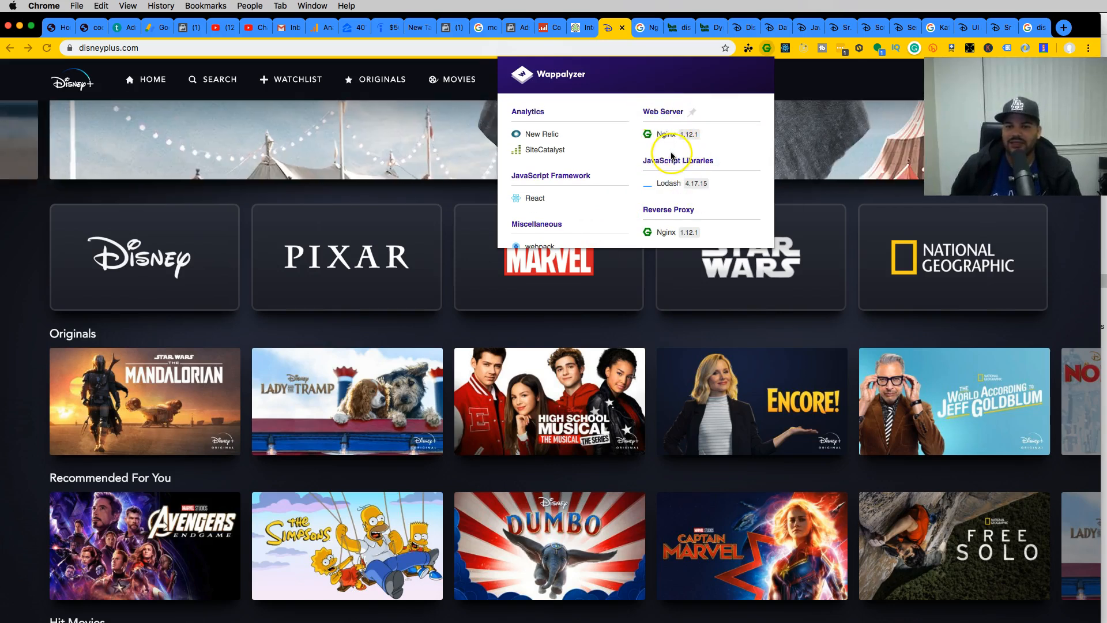
click(837, 87)
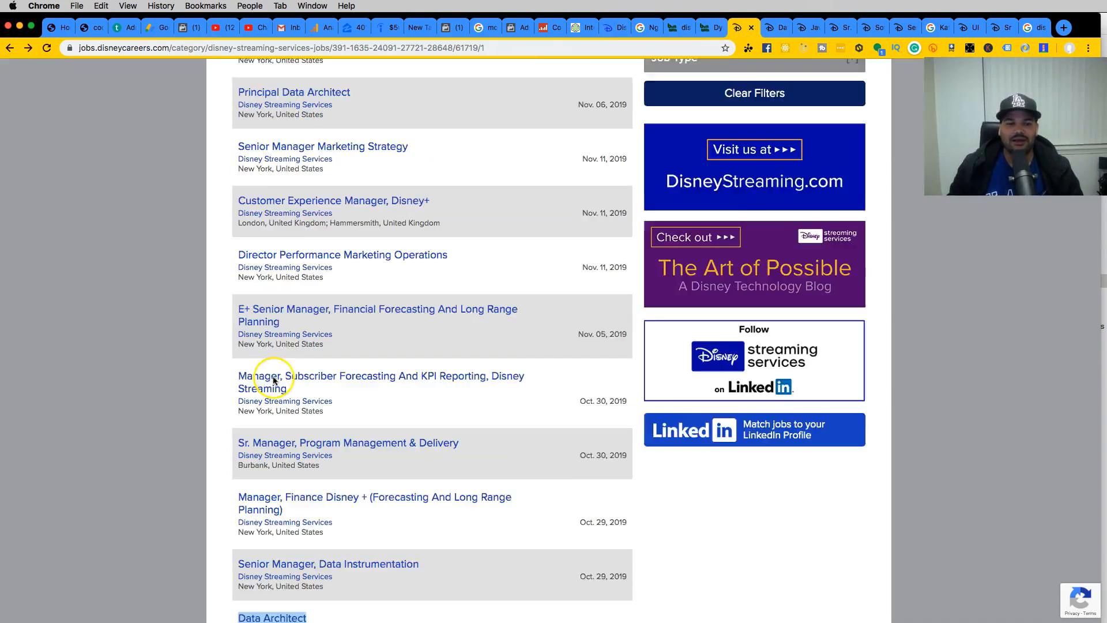
- Scroll the 99 Disney Streaming Services listings, including Data Architect and Senior Data Scientist
scroll(up, 3)
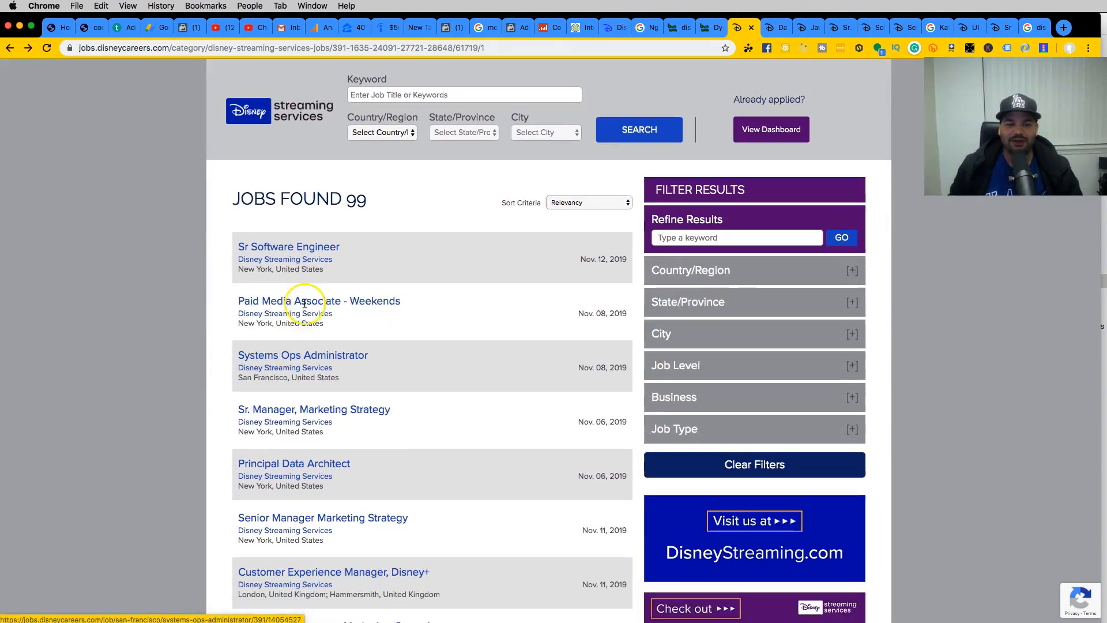
scroll(down, 3)
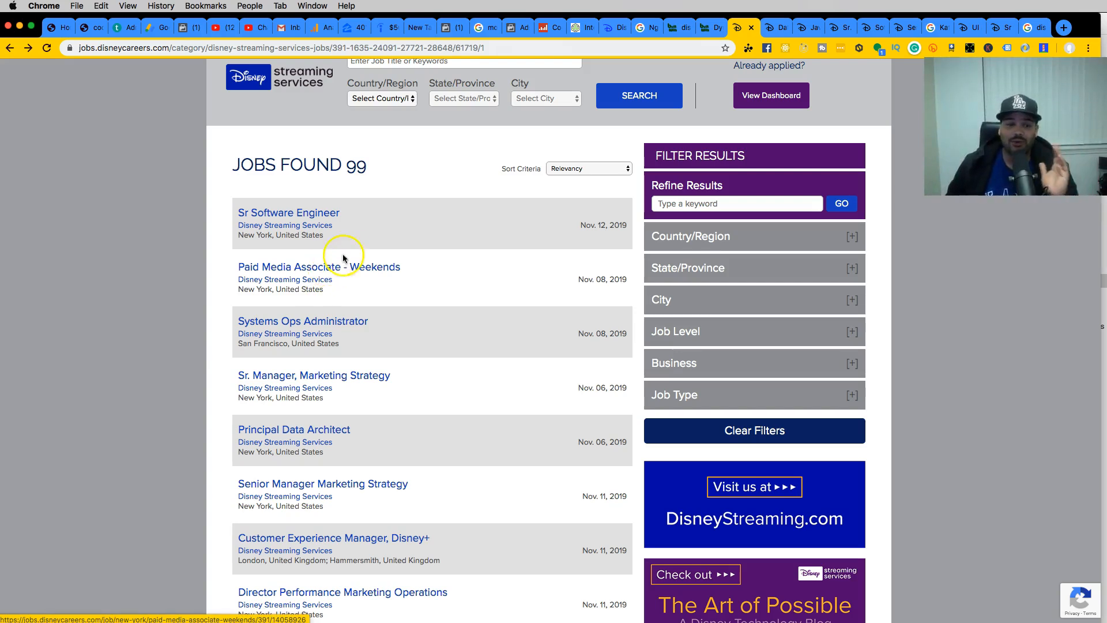
scroll(down, 3)
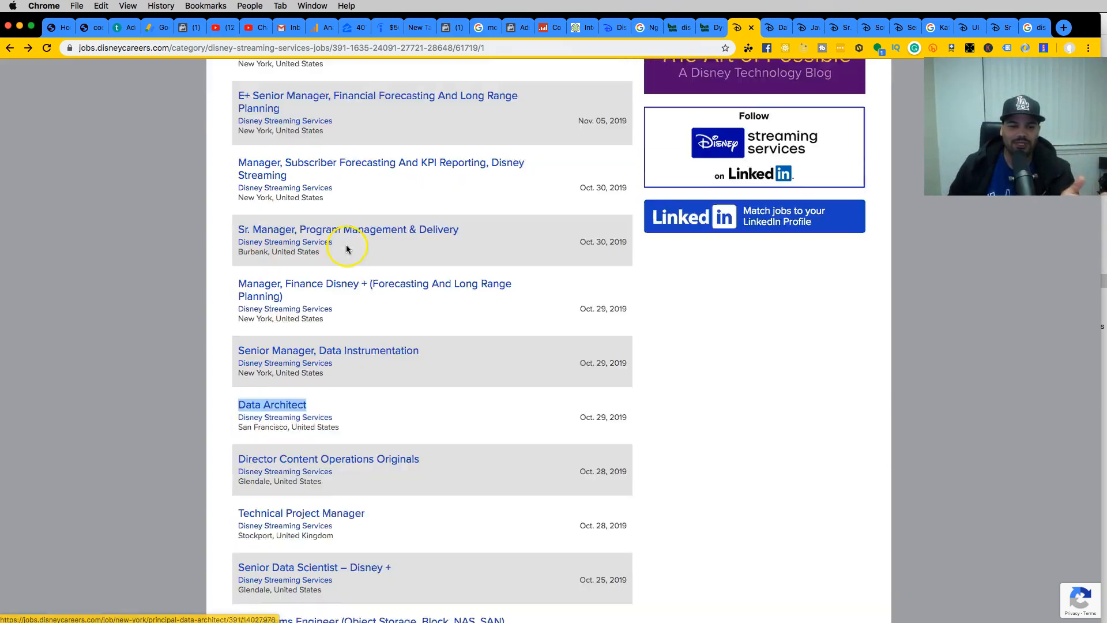
scroll(down, 3)
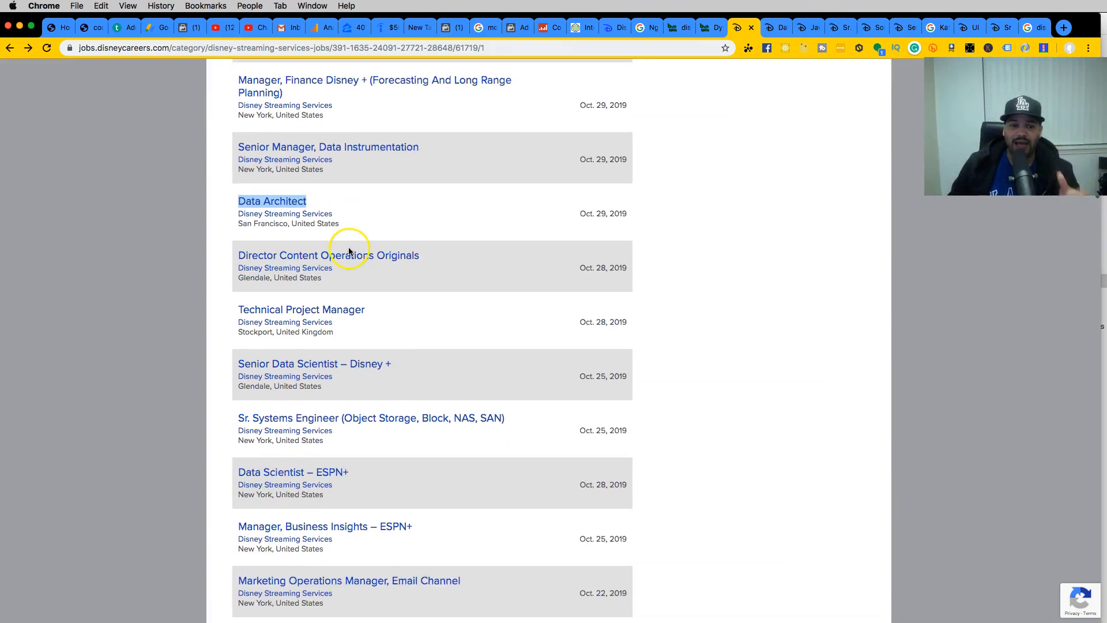
mouse_move(366, 255)
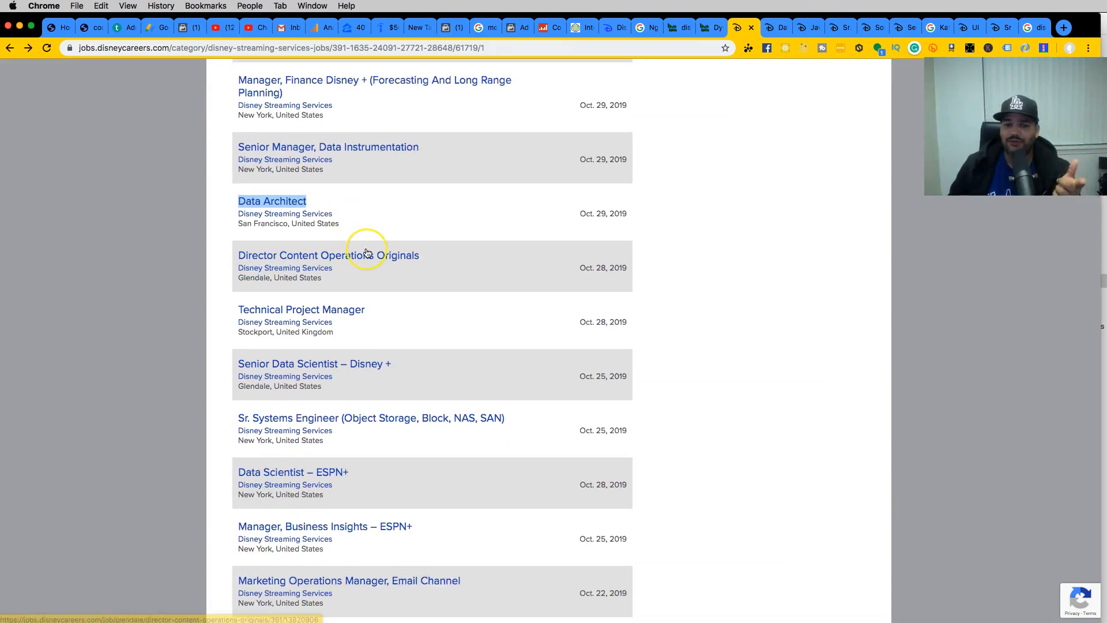
mouse_move(692, 265)
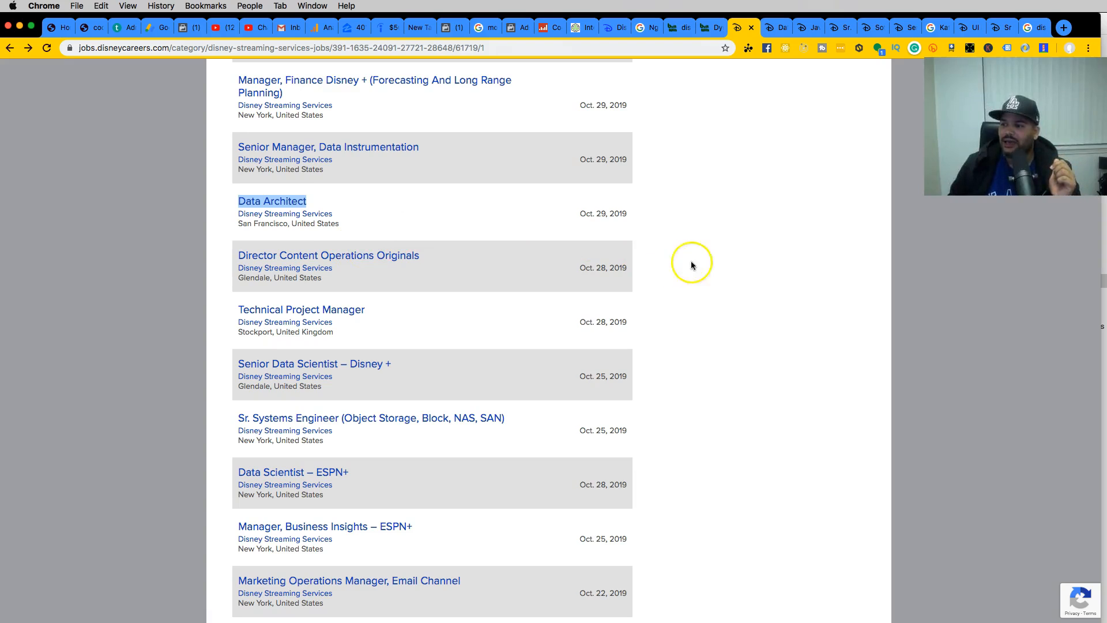
mouse_move(784, 263)
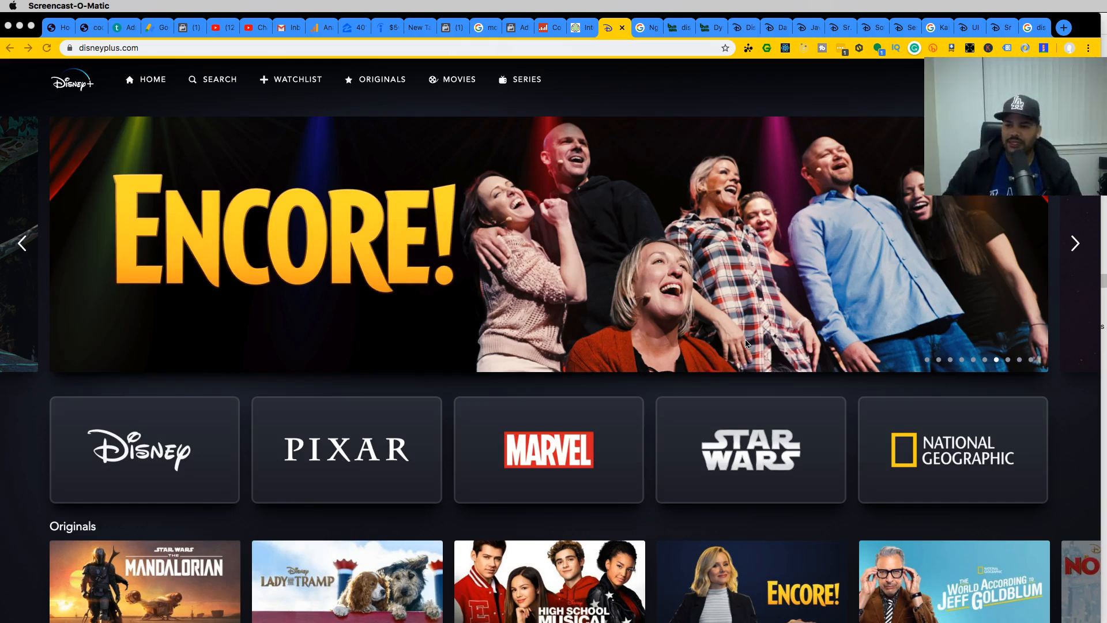
click(1073, 243)
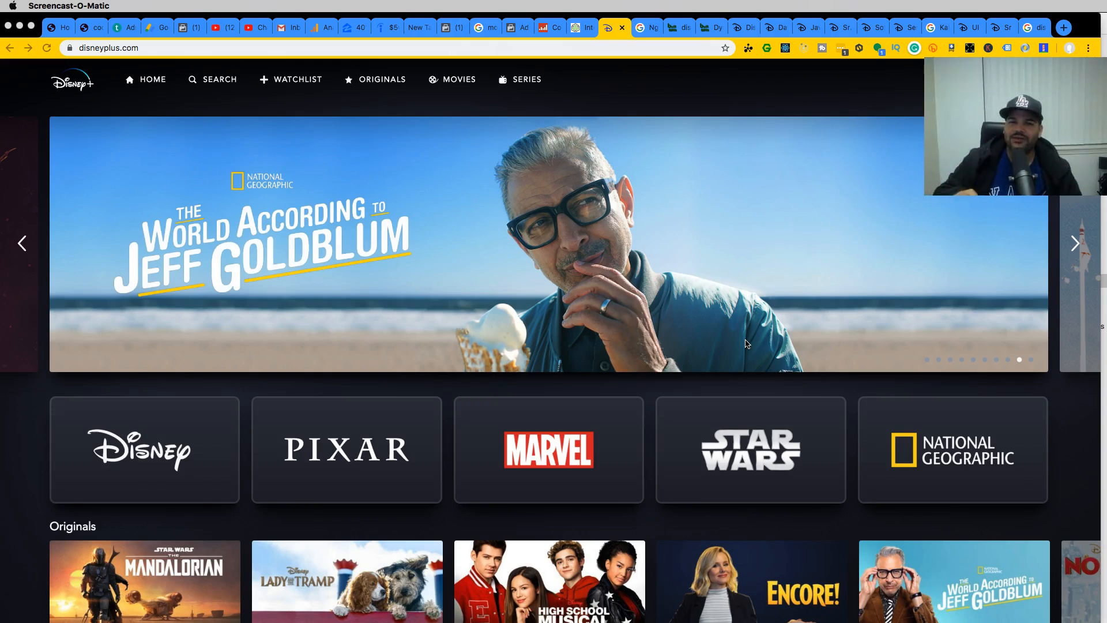
click(1073, 243)
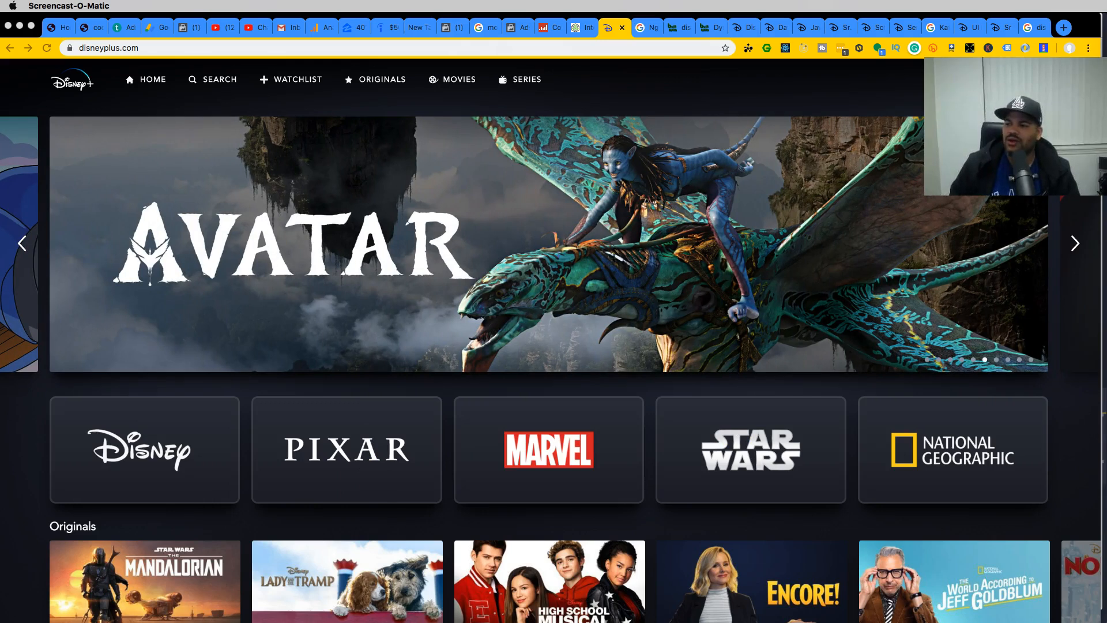
click(1074, 243)
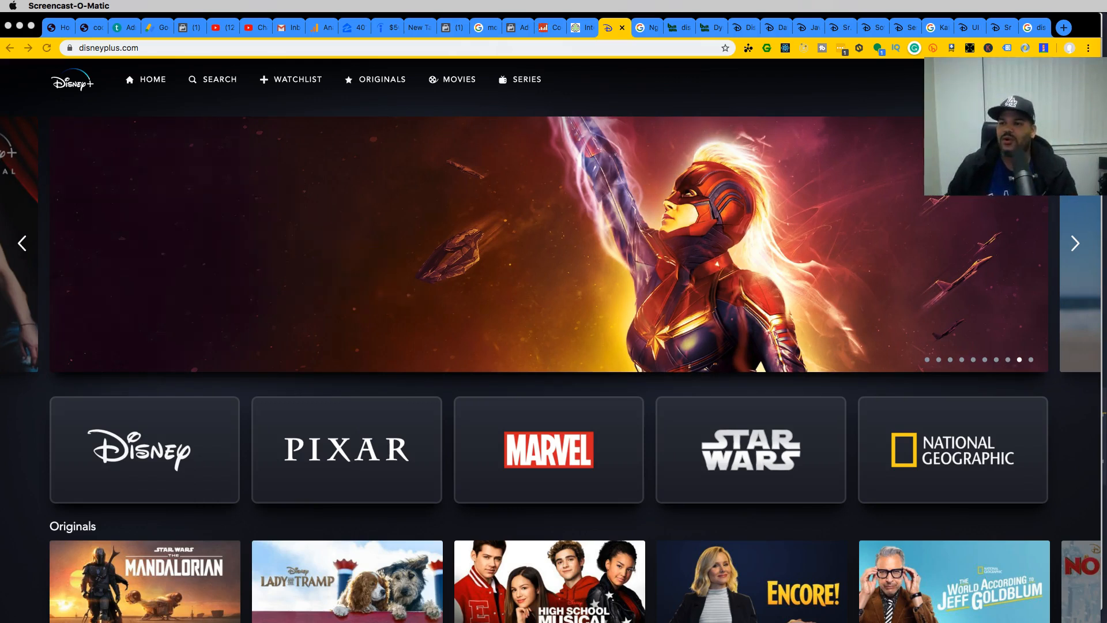
click(938, 28)
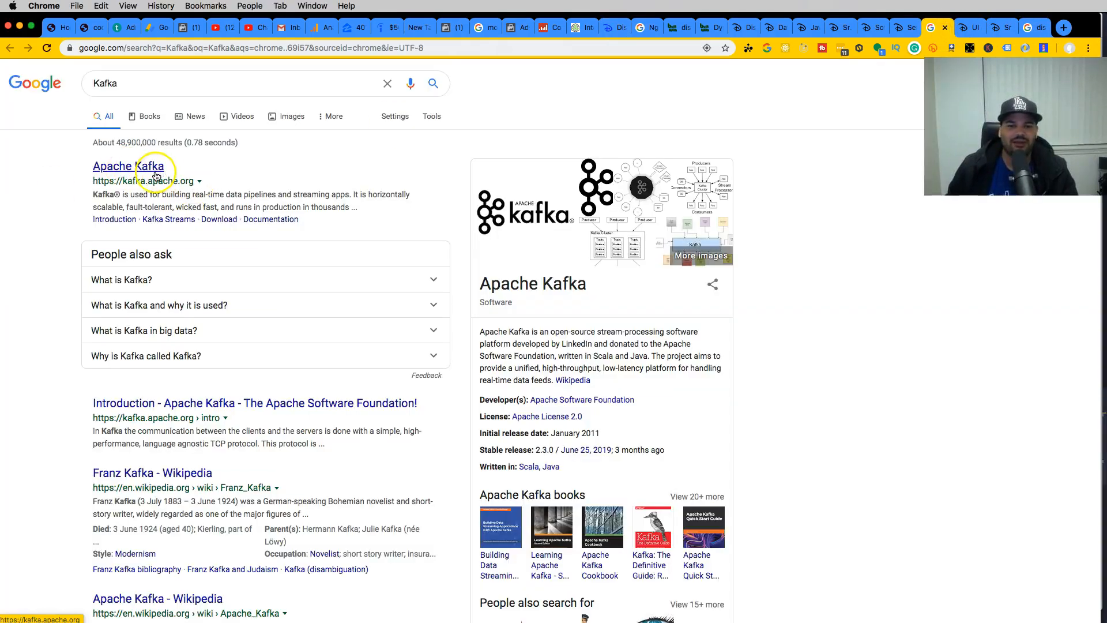
click(128, 166)
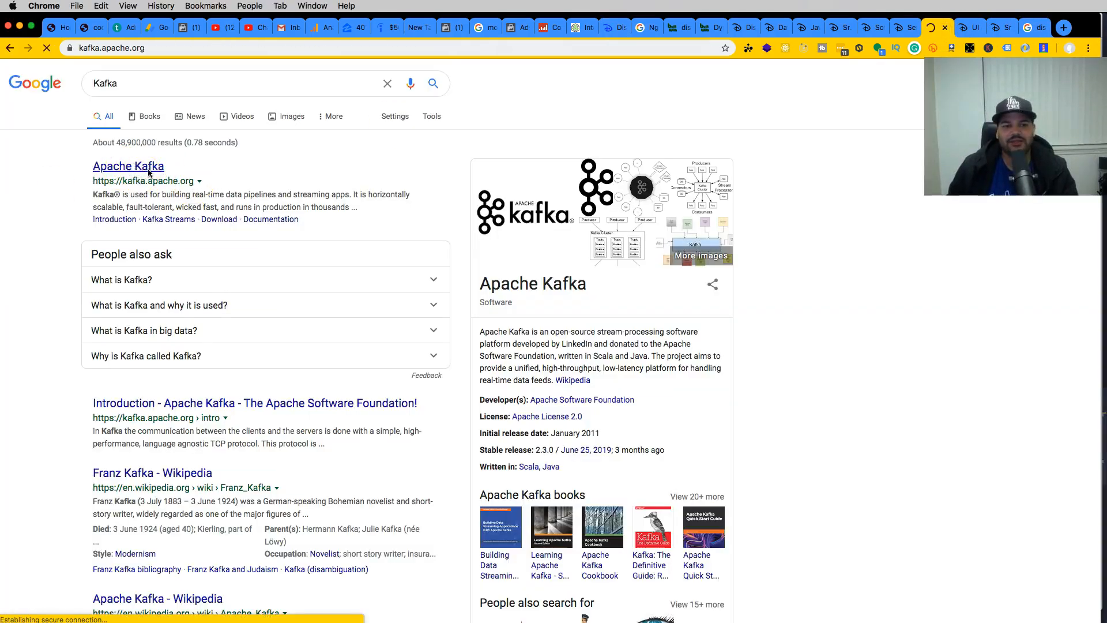
click(128, 166)
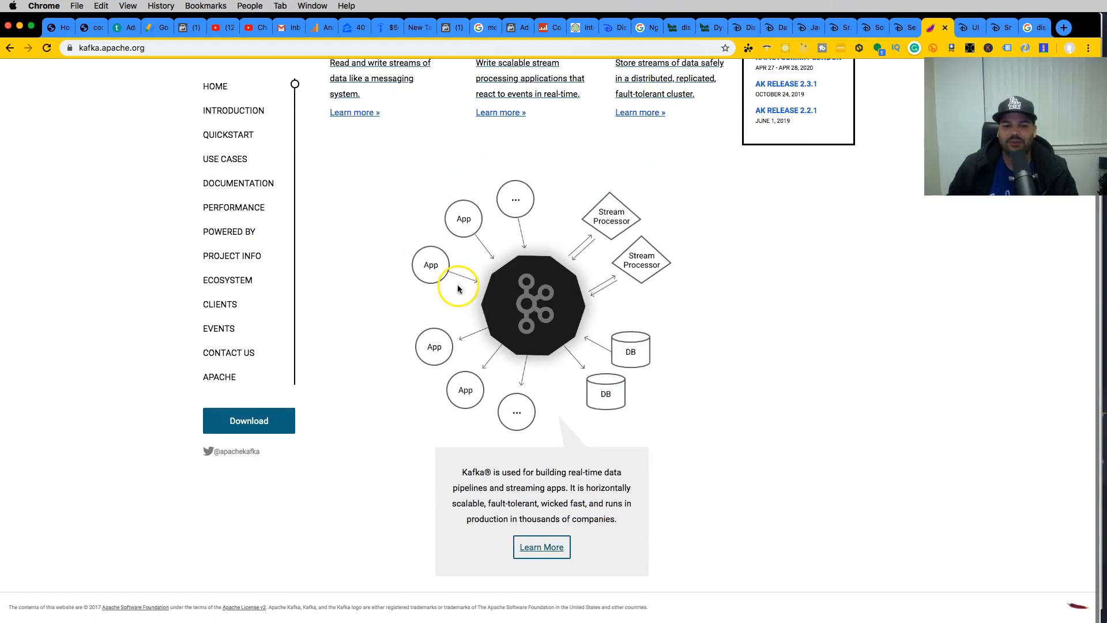
scroll(down, 3)
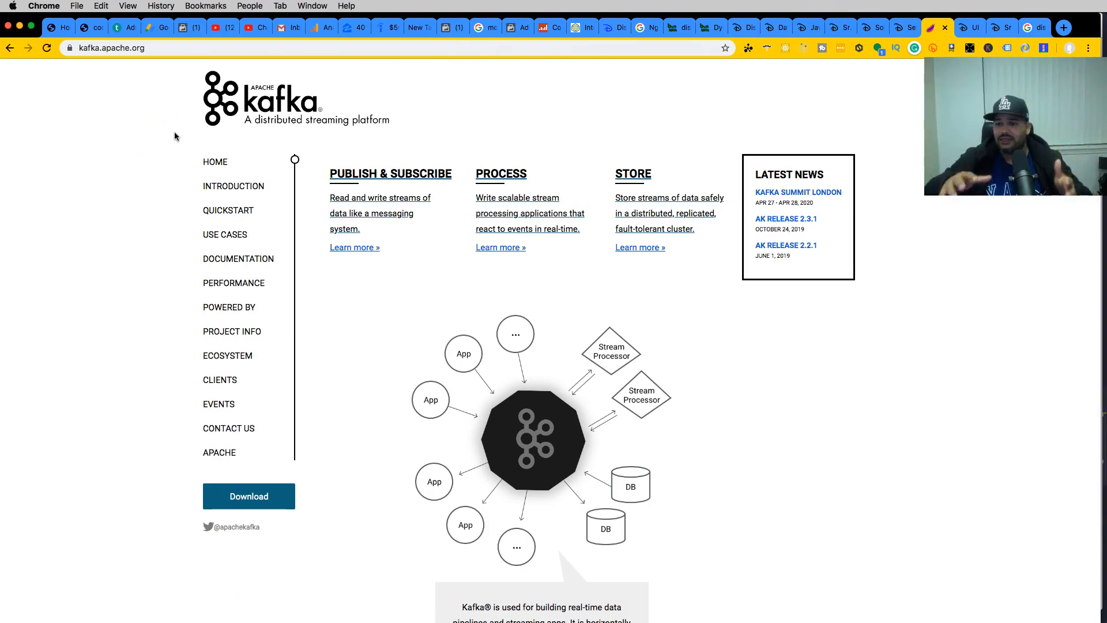
click(46, 48)
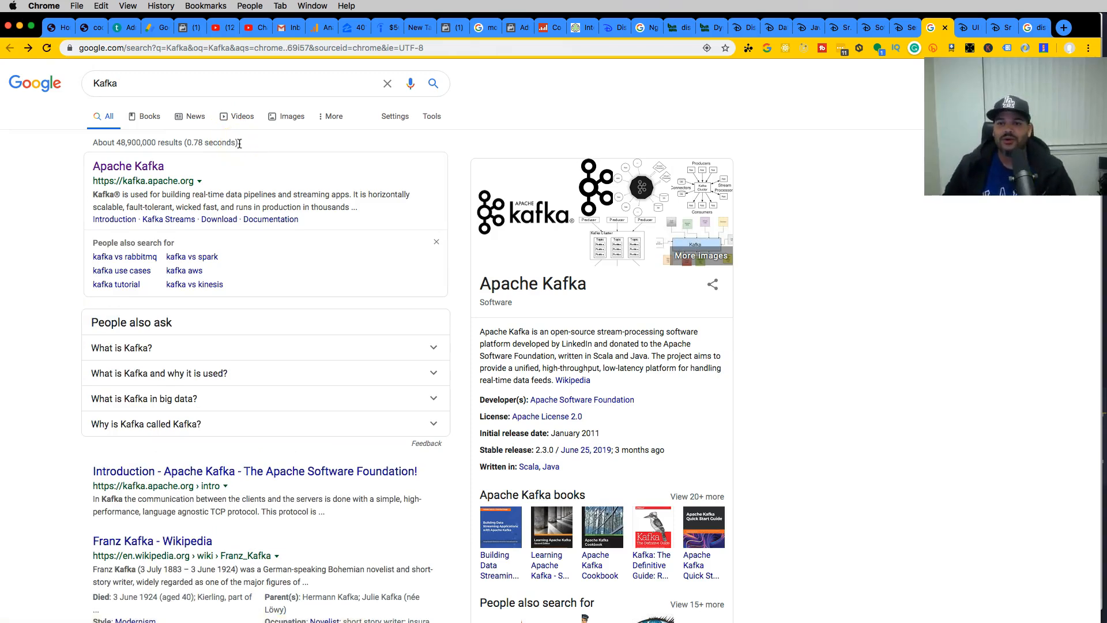
- Search the job listings for 'java' and open the JavaScript Engineer (Disney+) posting
click(742, 28)
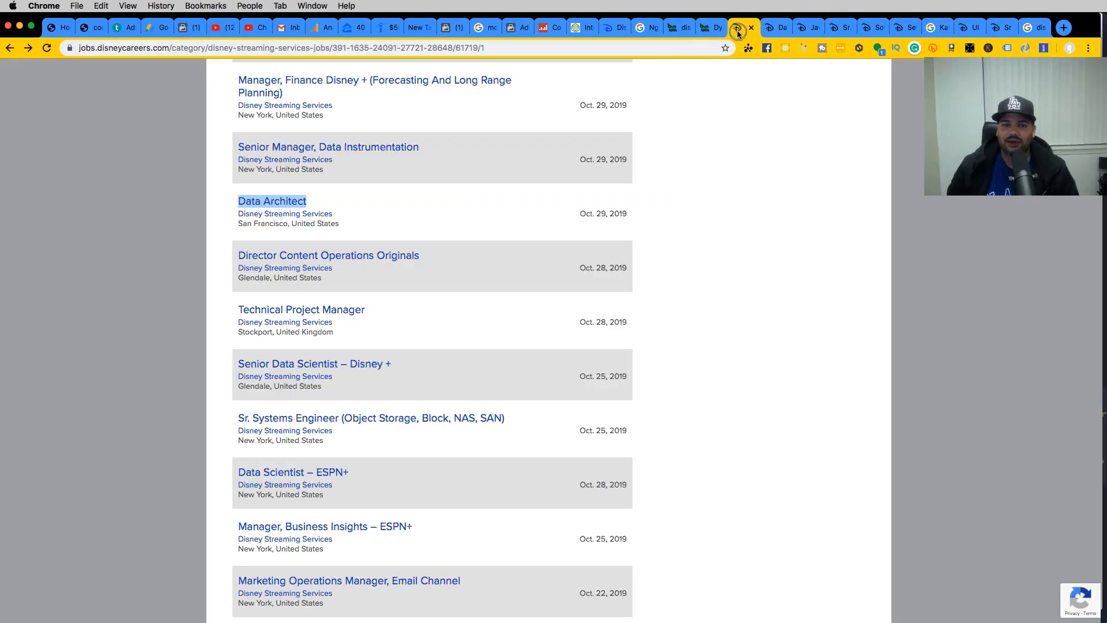
mouse_move(710, 27)
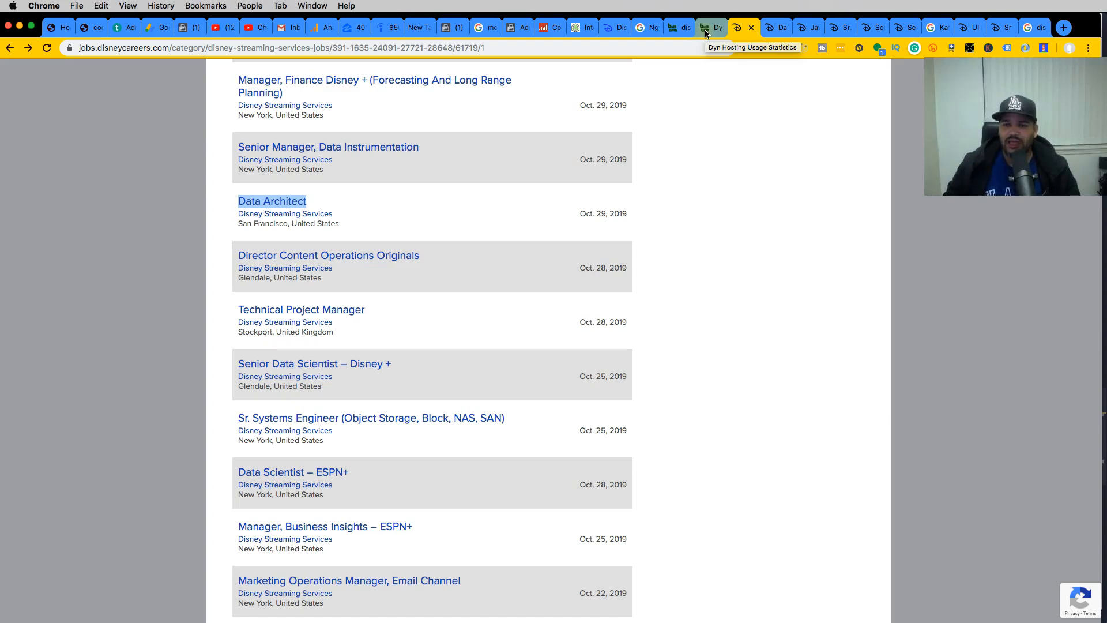
mouse_move(678, 28)
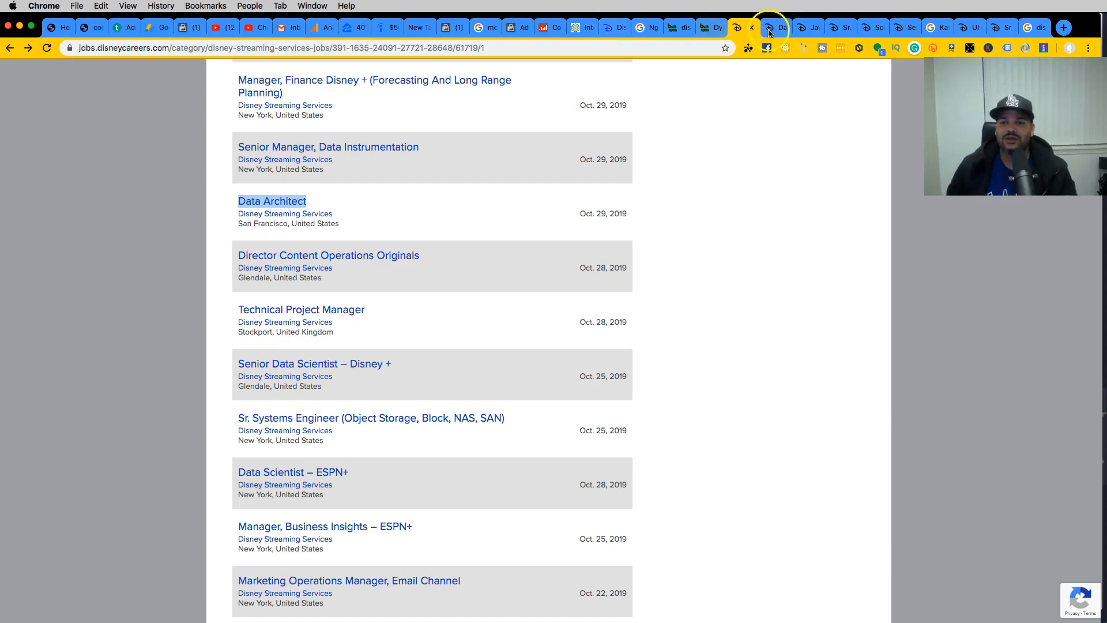
click(272, 201)
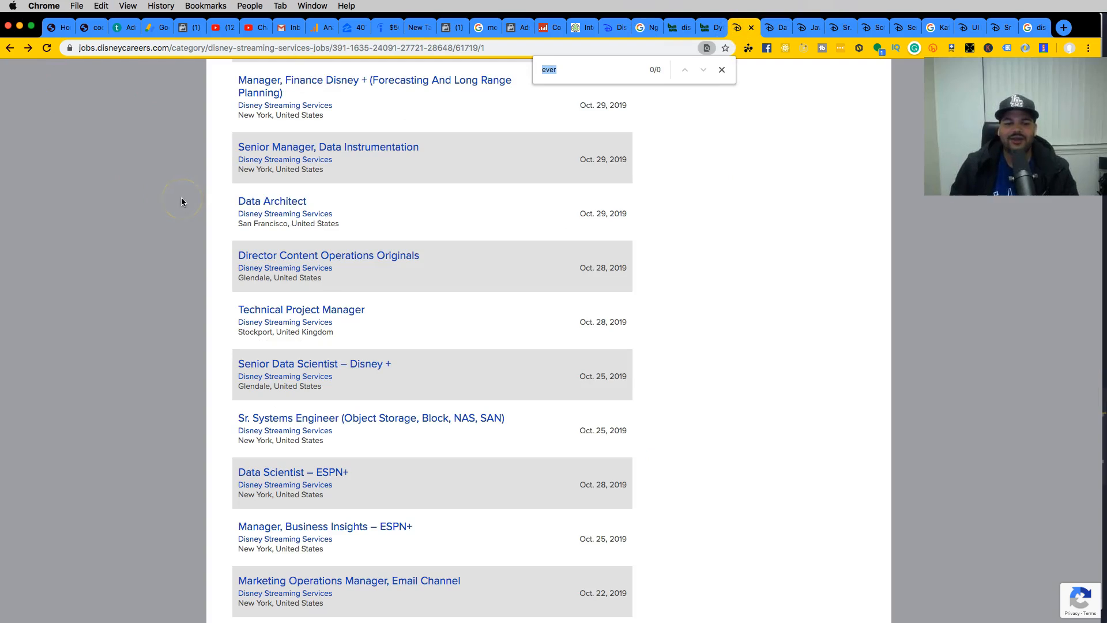
text(java)
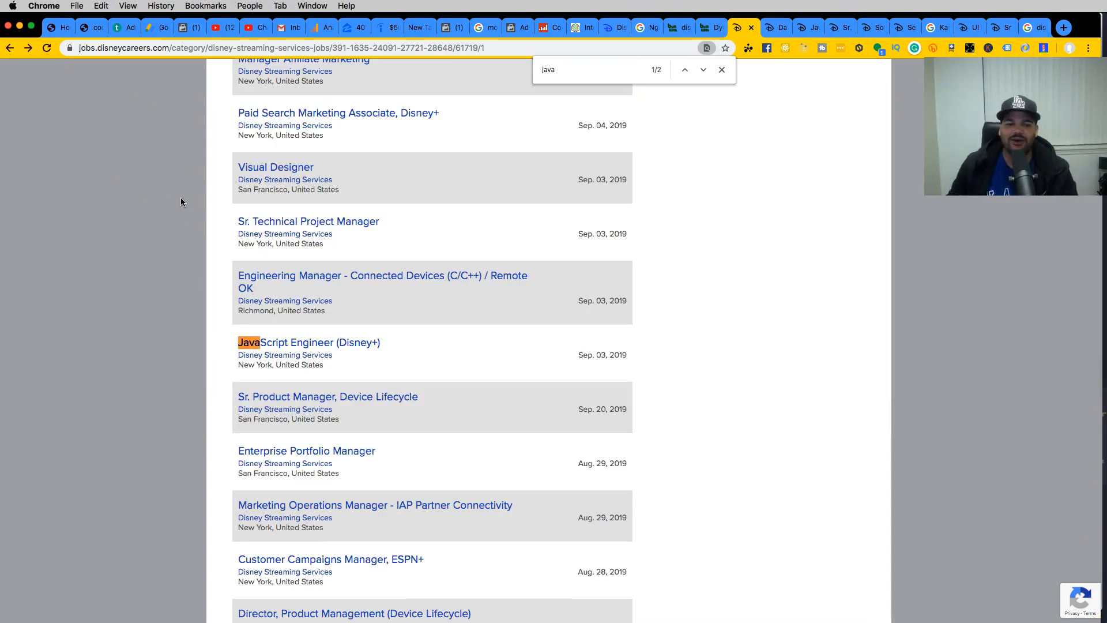
click(308, 343)
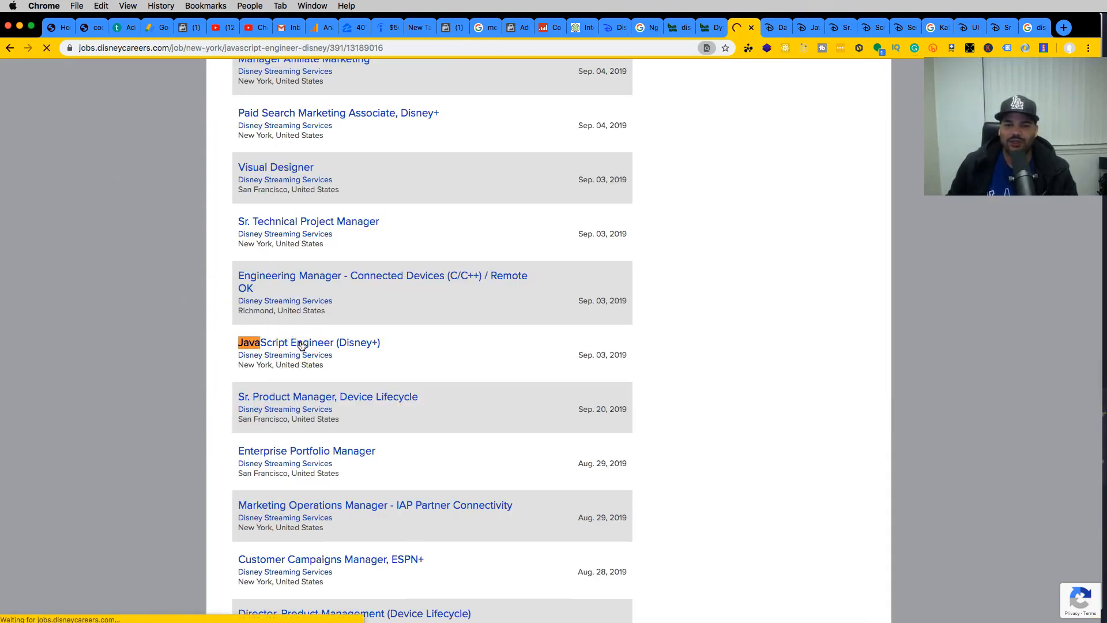
click(309, 343)
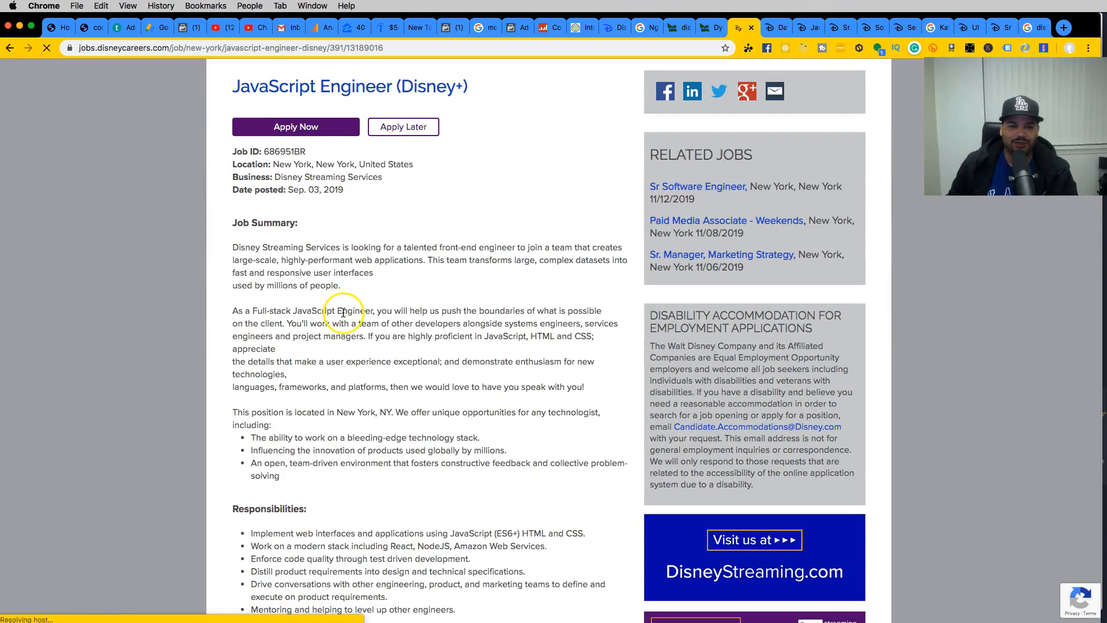
scroll(down, 3)
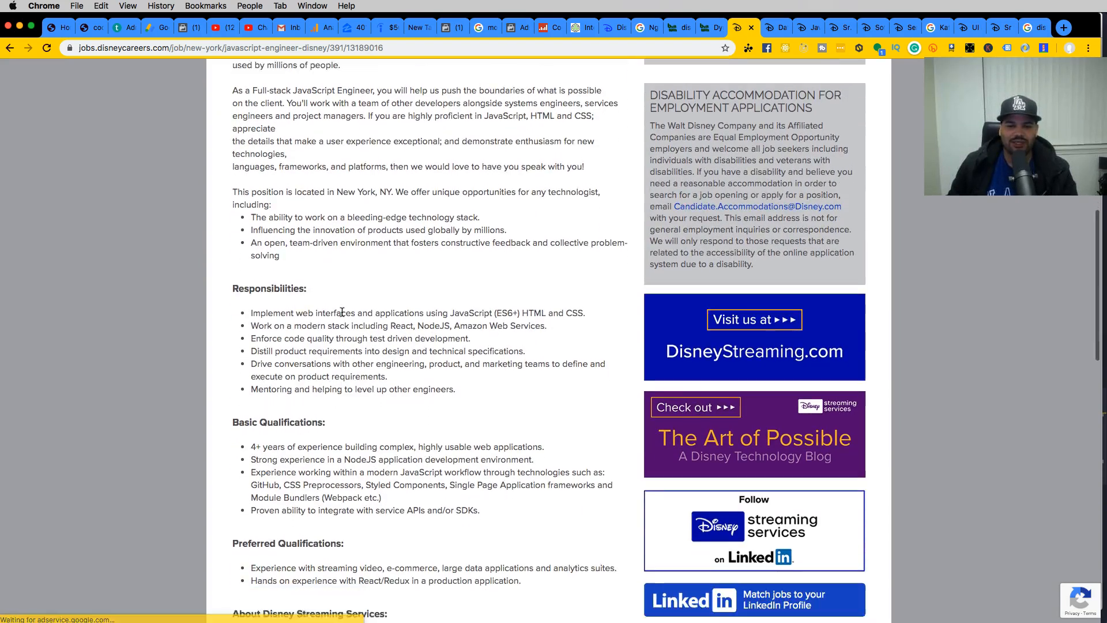
scroll(down, 3)
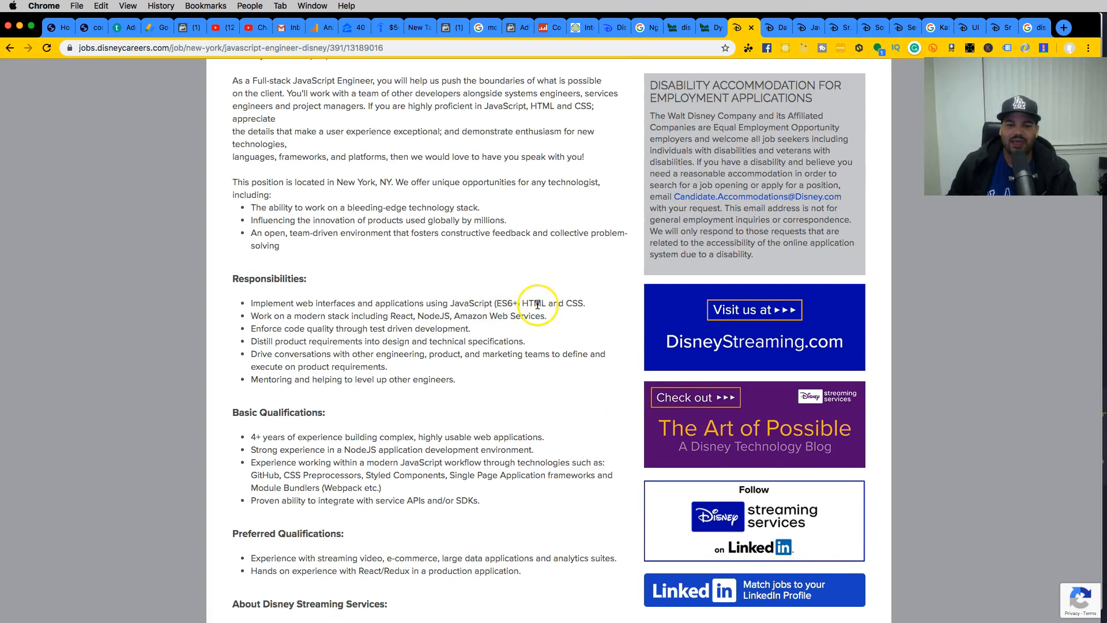
mouse_move(471, 323)
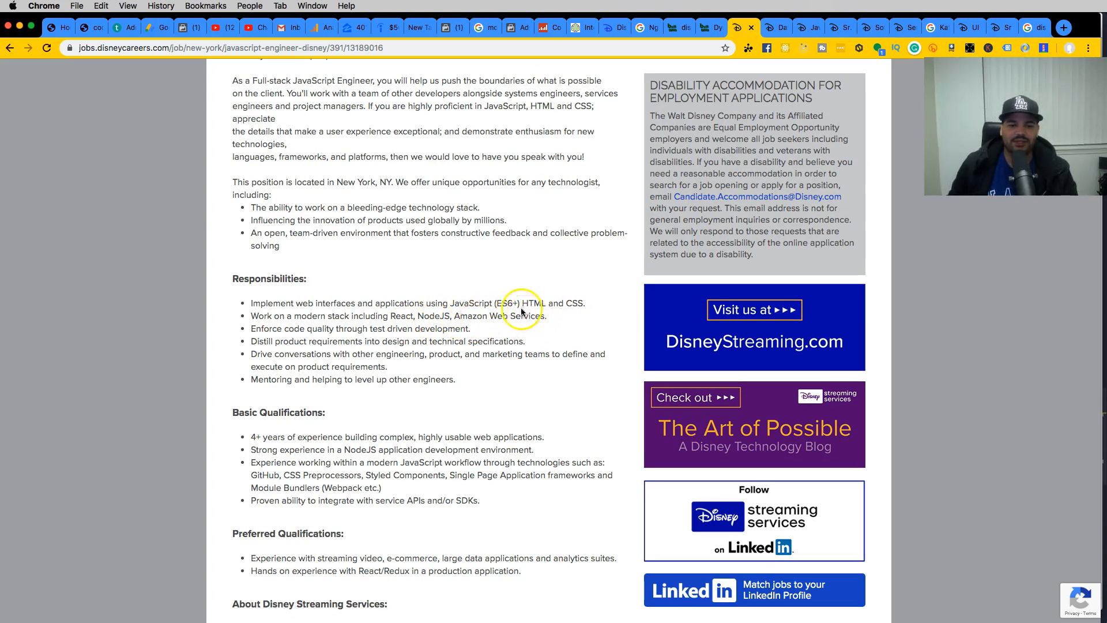
scroll(down, 3)
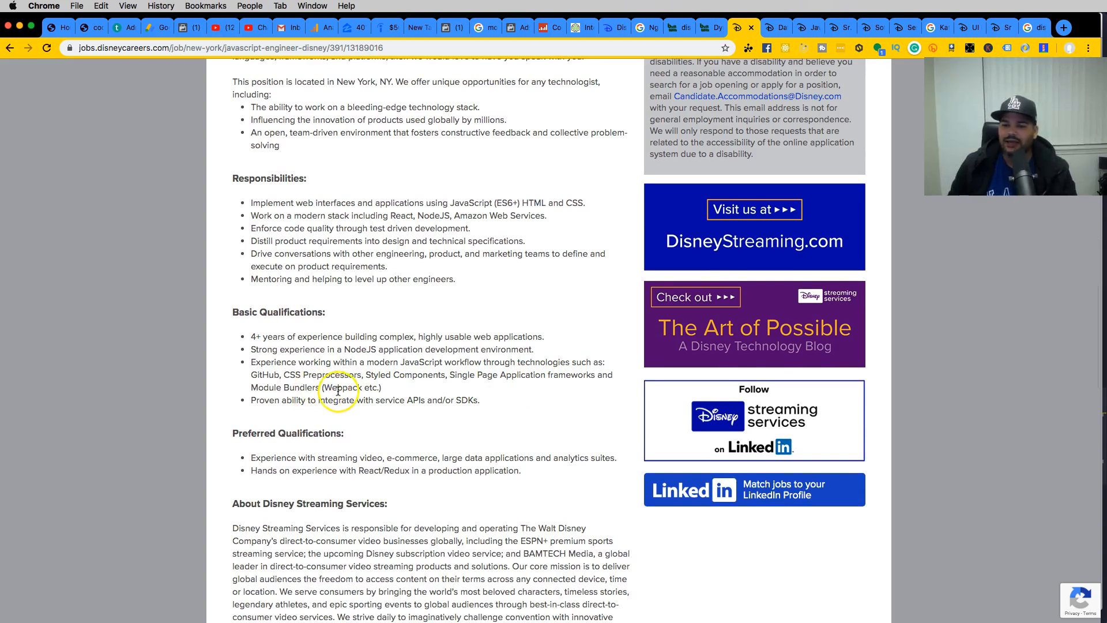
scroll(down, 3)
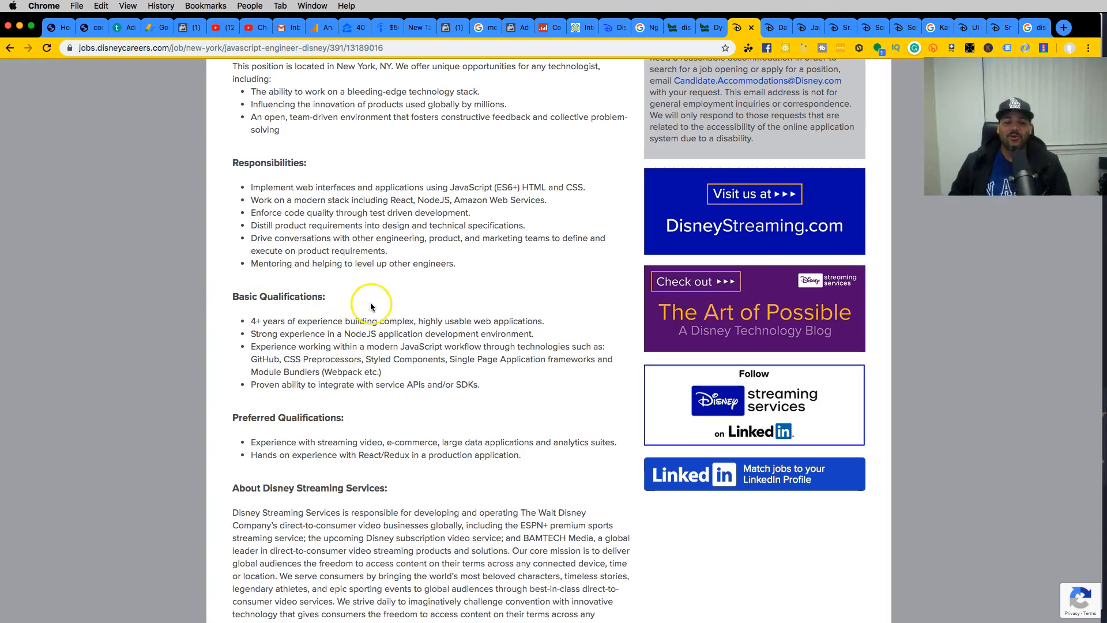
mouse_move(359, 447)
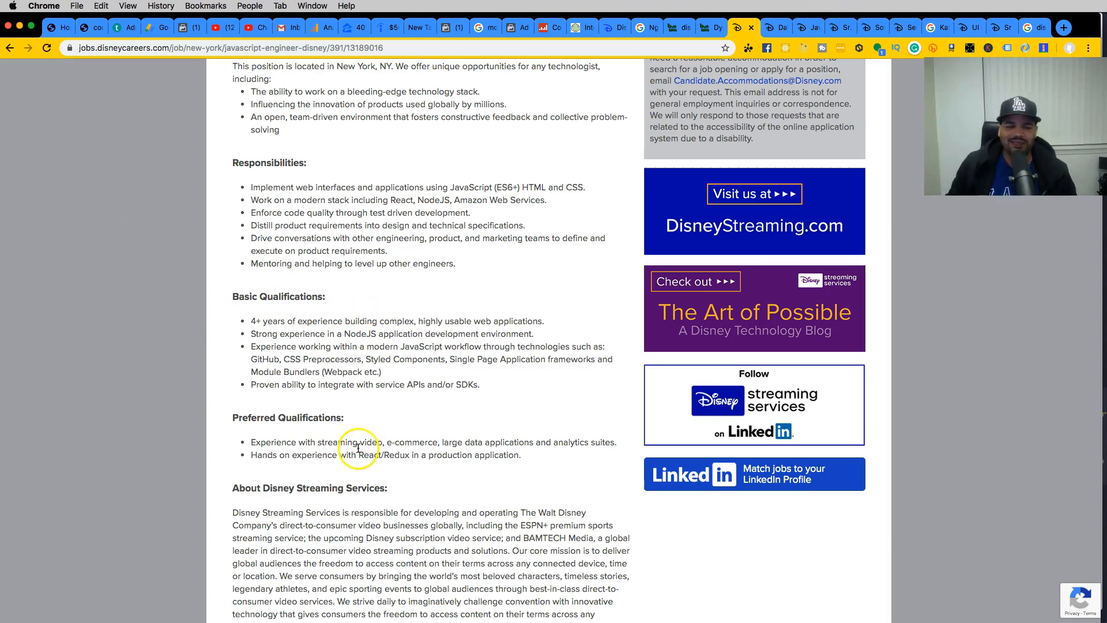
double_click(384, 455)
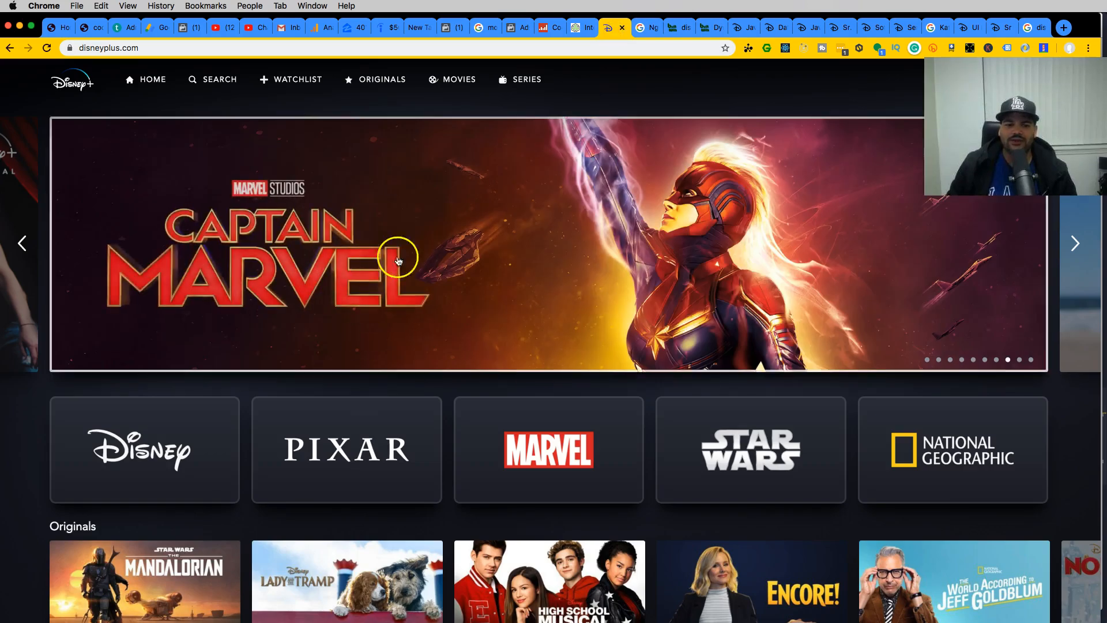
scroll(down, 3)
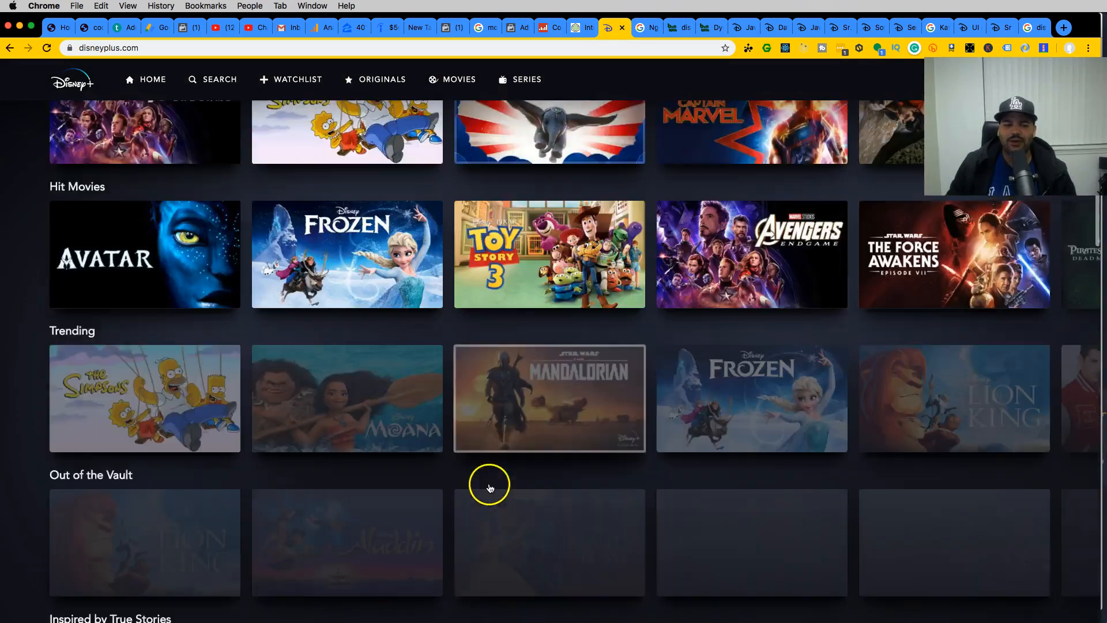
scroll(down, 3)
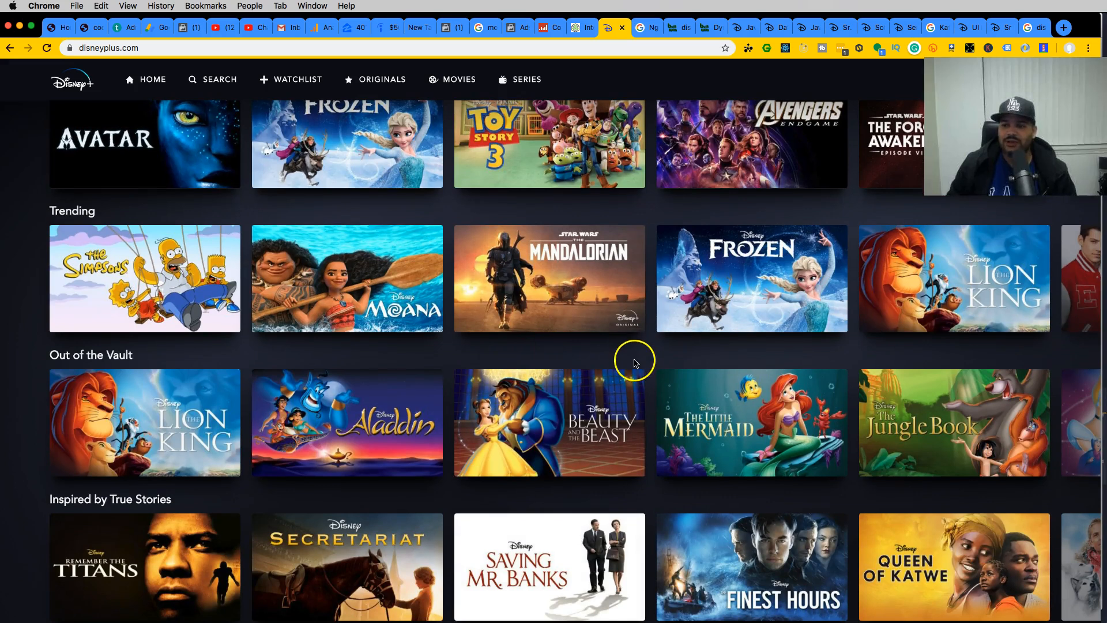
click(550, 422)
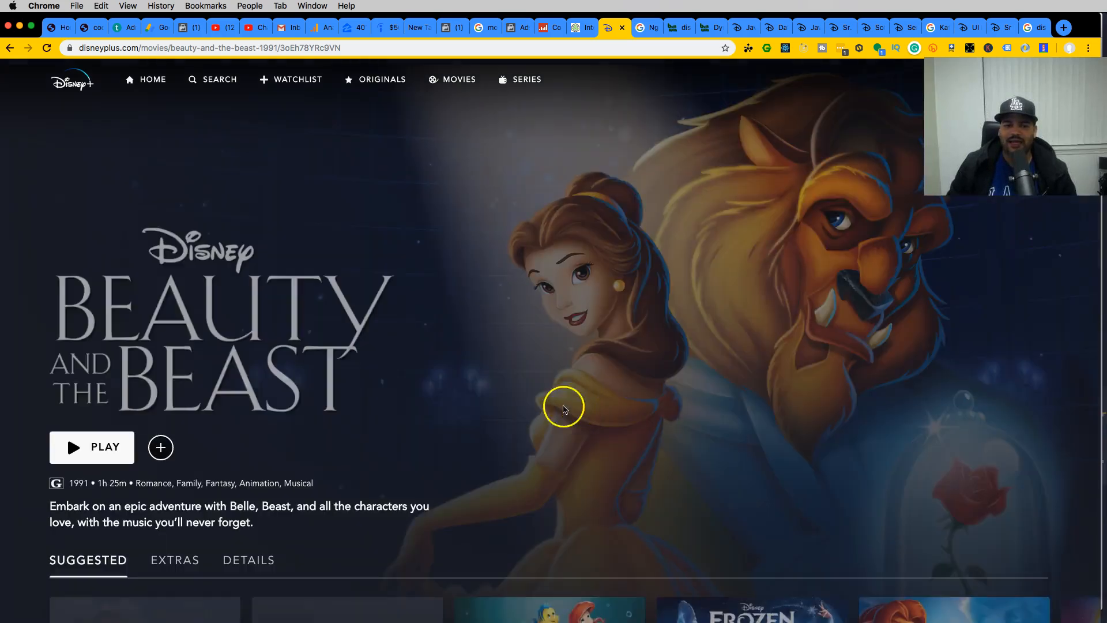
scroll(down, 3)
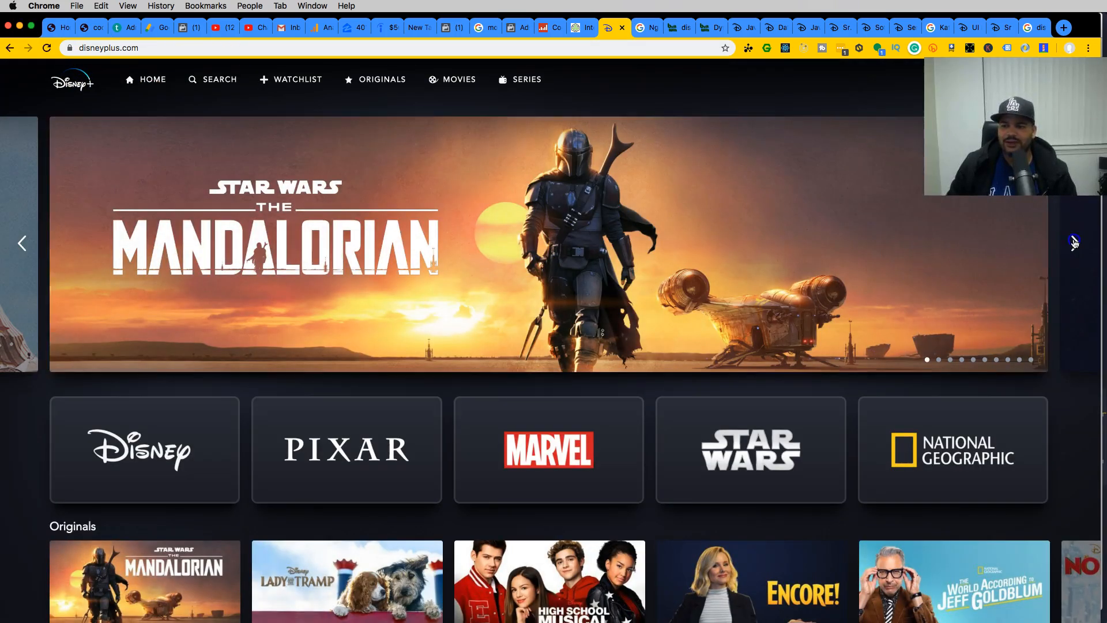
scroll(down, 3)
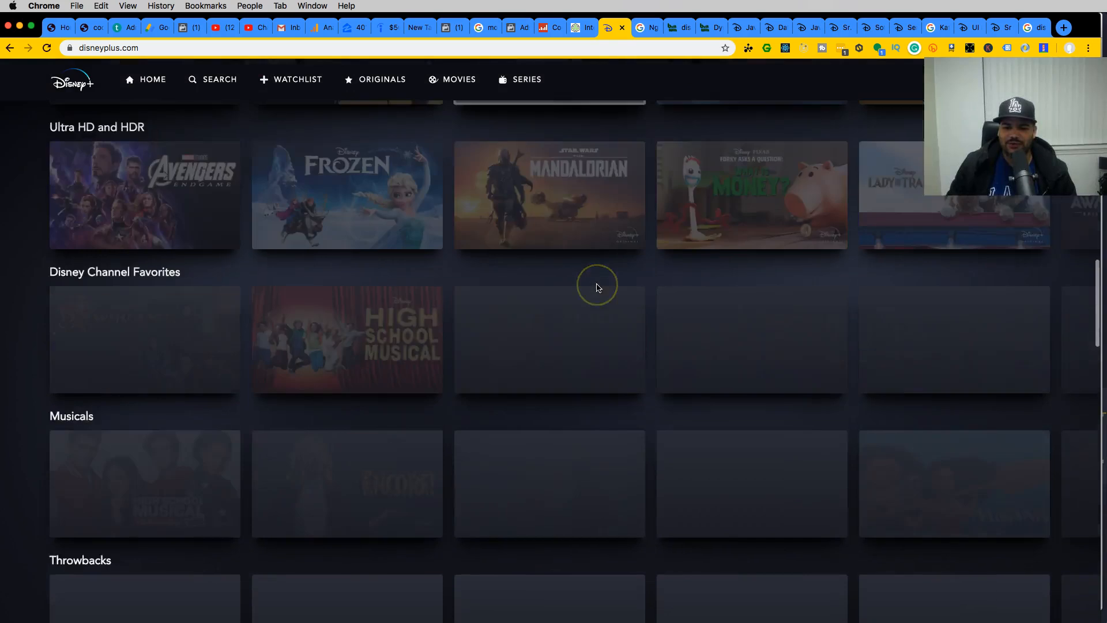
scroll(down, 3)
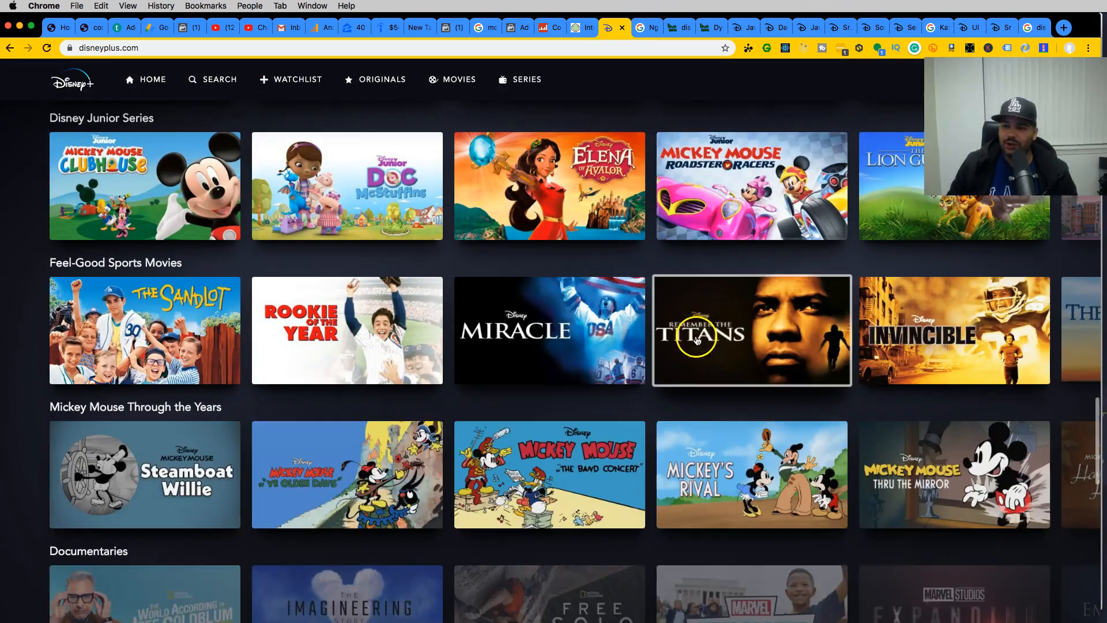
scroll(down, 3)
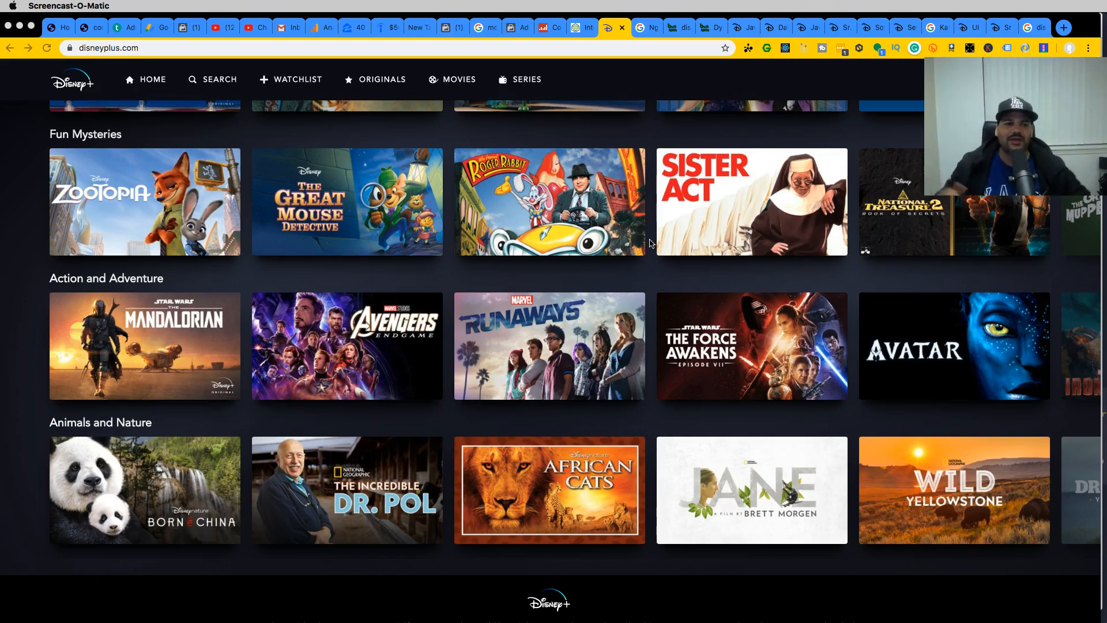
mouse_move(543, 288)
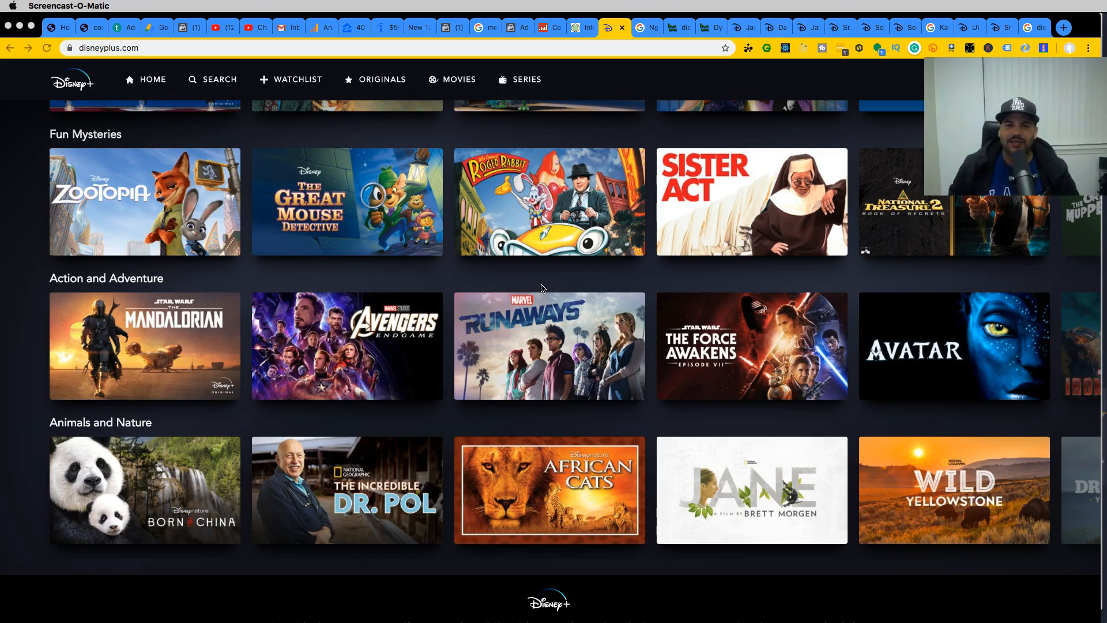